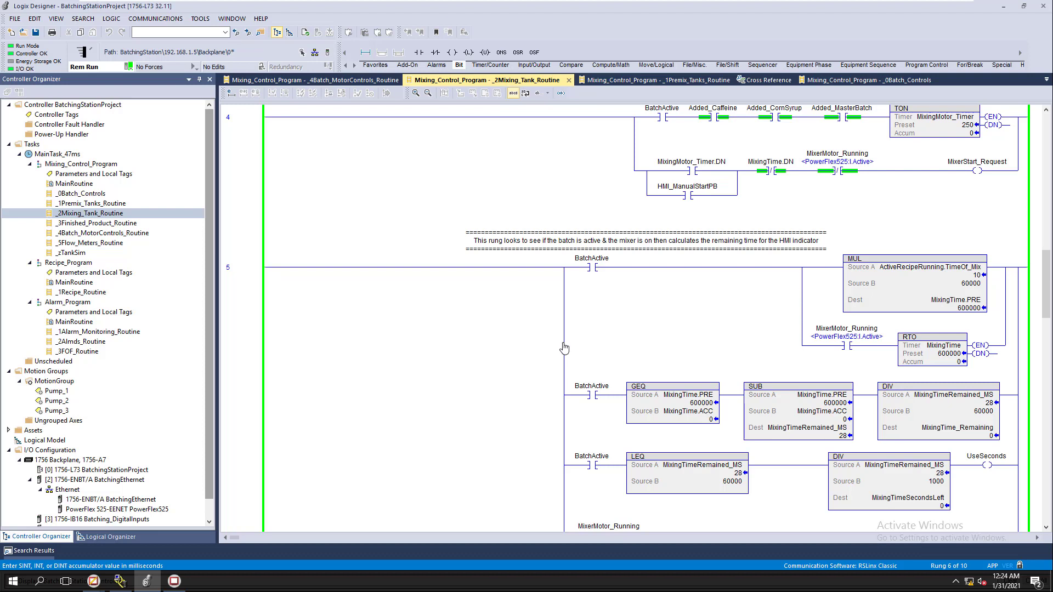
{"action": "mouse_move", "coordinate": [561, 344]}
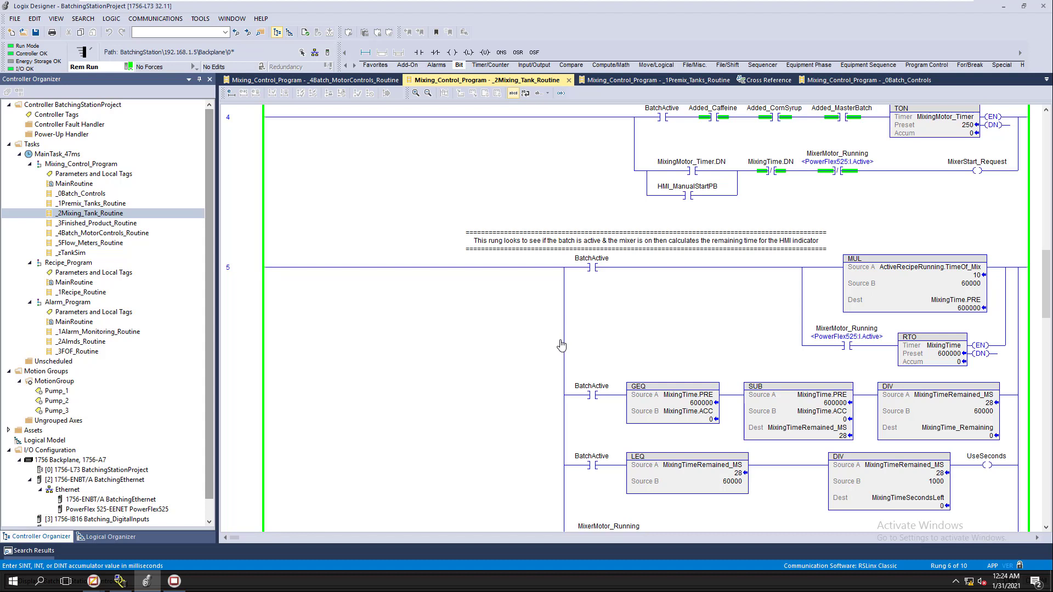
{"action": "mouse_move", "coordinate": [558, 345]}
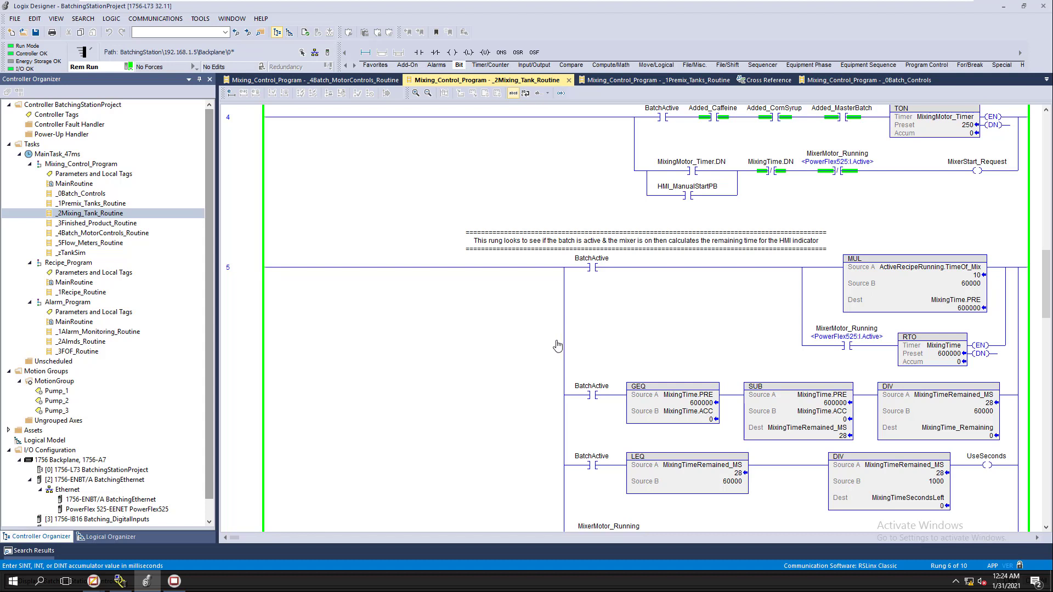
{"action": "mouse_move", "coordinate": [725, 357]}
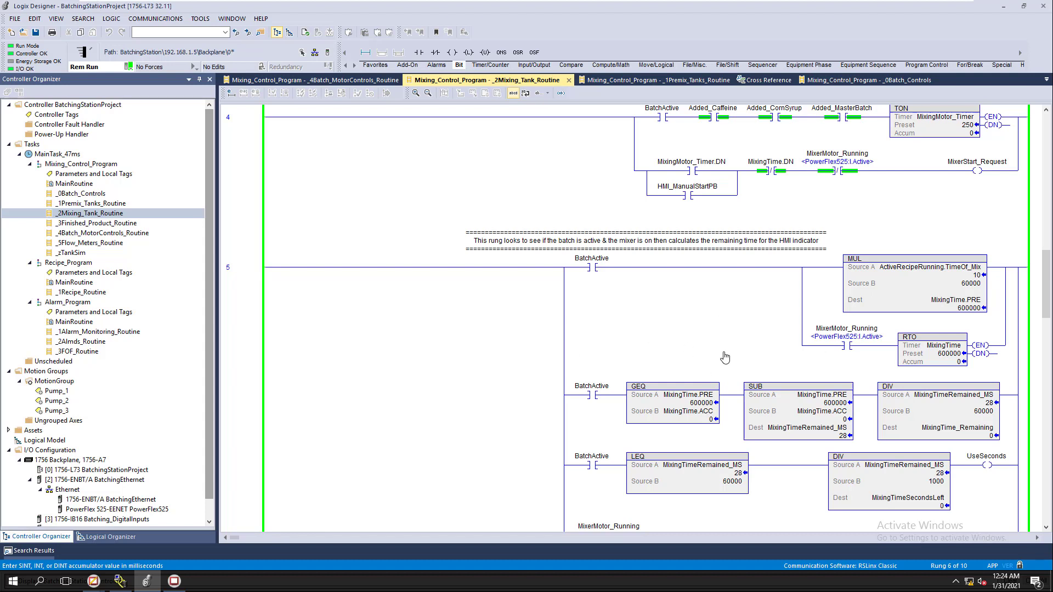
{"action": "mouse_move", "coordinate": [765, 390]}
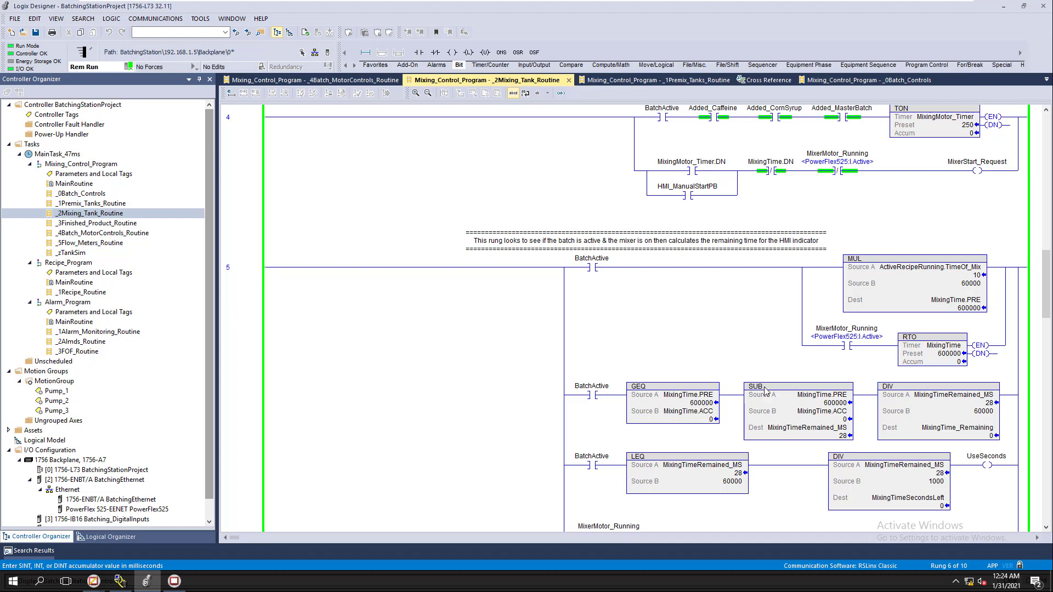
Step: Request Instruction Help for the SUB instruction, then launch Google Chrome
{"action": "right_click", "coordinate": [764, 386]}
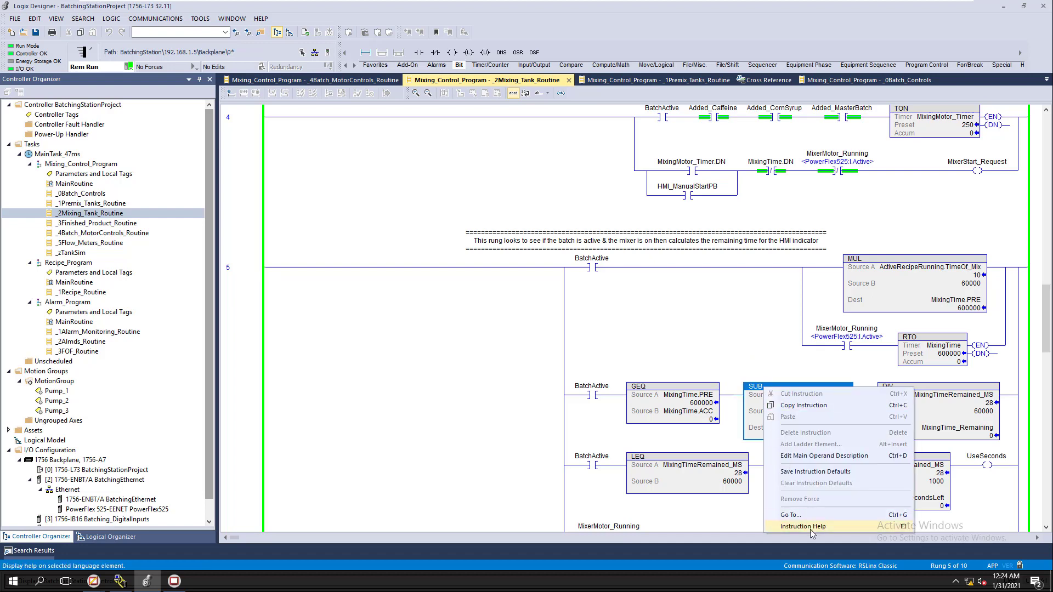
{"action": "left_click", "coordinate": [803, 526]}
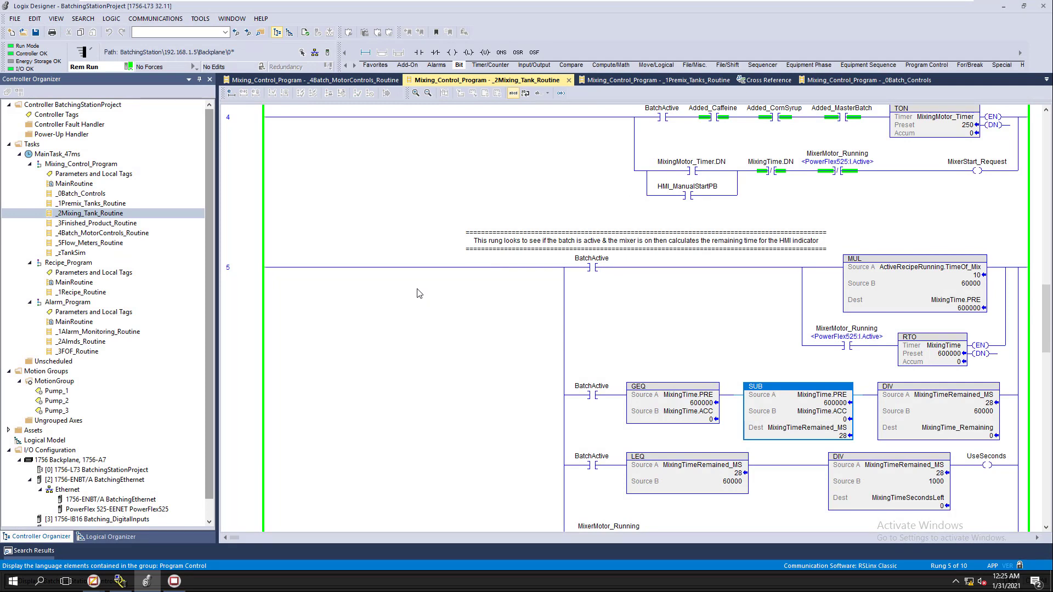
{"action": "mouse_move", "coordinate": [438, 307]}
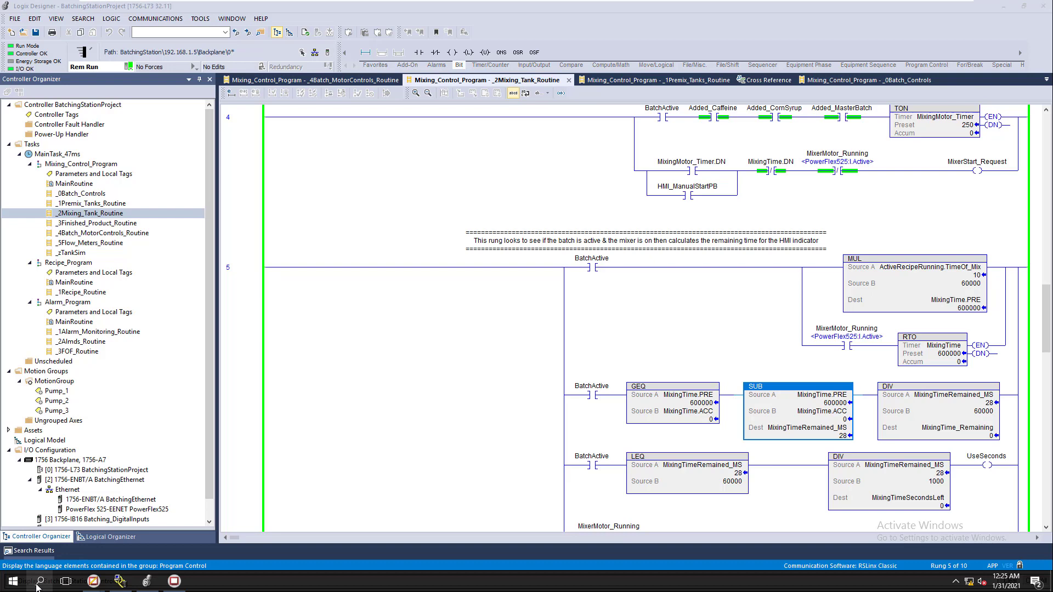
{"action": "left_click", "coordinate": [10, 577]}
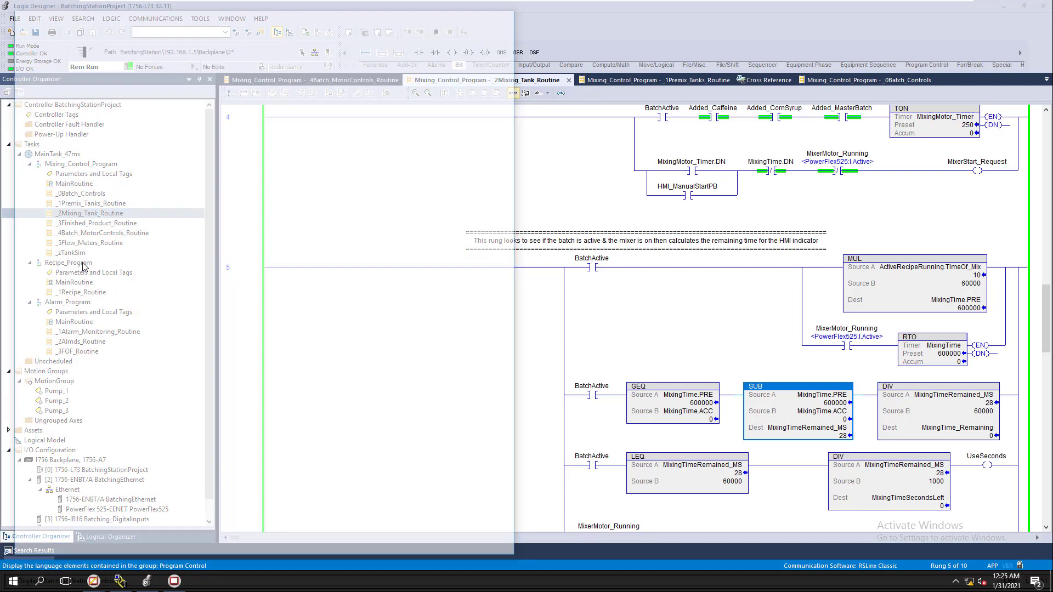
{"action": "left_click", "coordinate": [204, 581]}
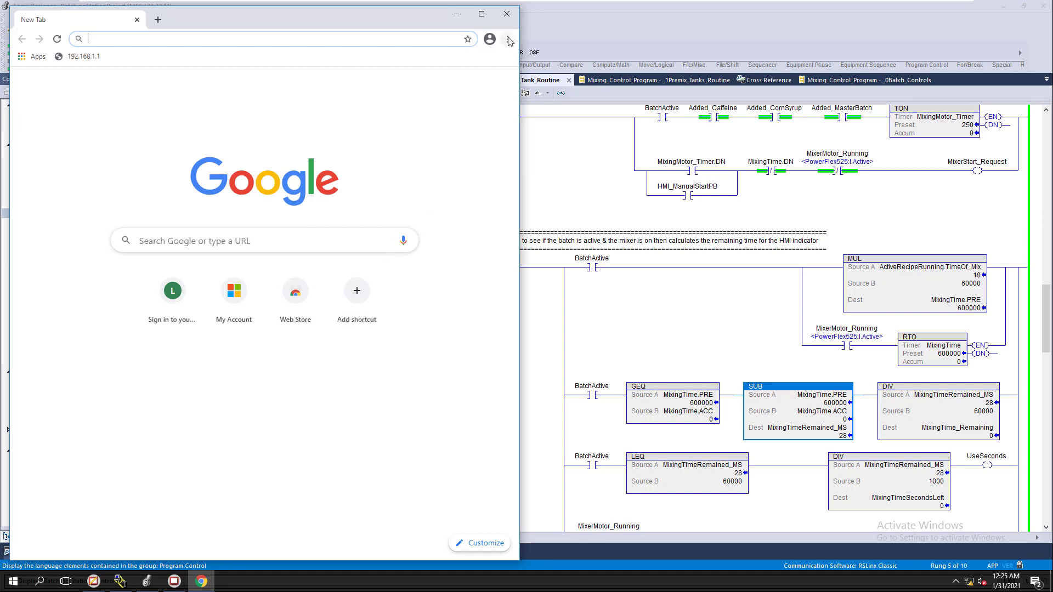
Step: Open Chrome's Settings and scroll down to the Default browser section
{"action": "left_click", "coordinate": [507, 39]}
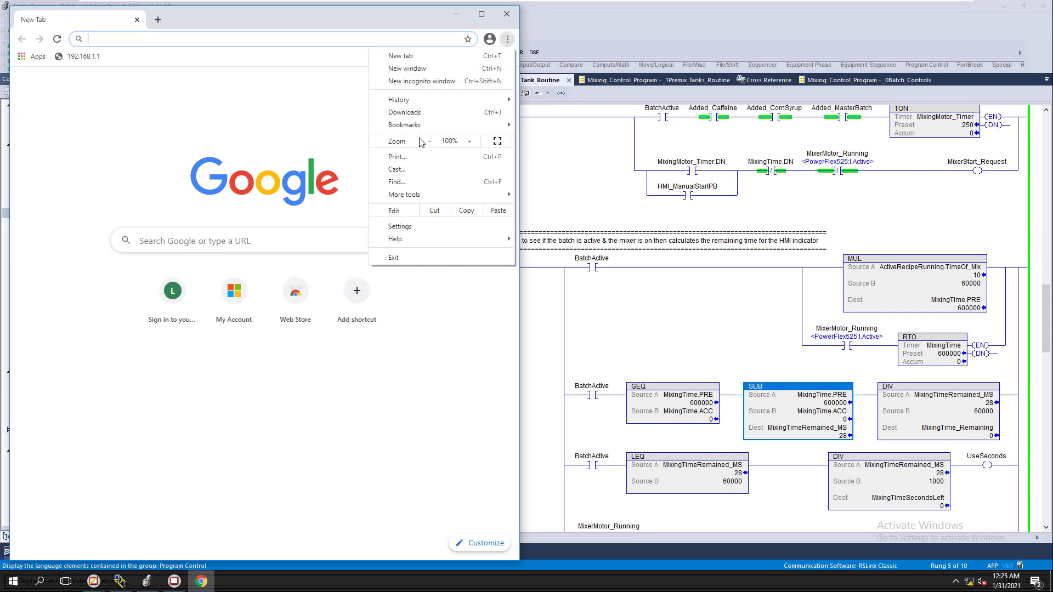
{"action": "left_click", "coordinate": [400, 227]}
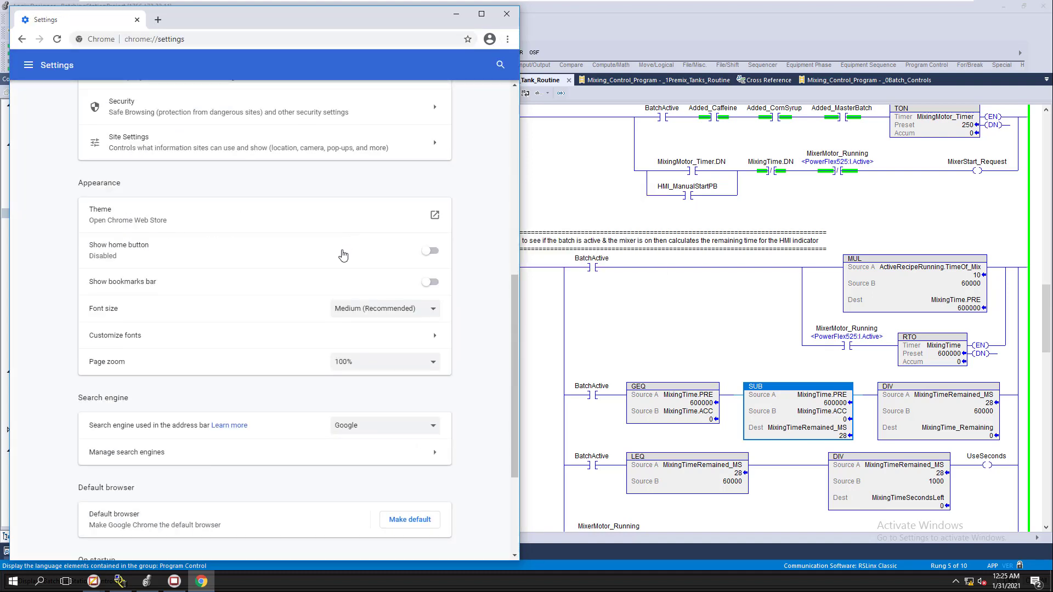
{"action": "scroll", "scroll_direction": "down", "scroll_amount": 3}
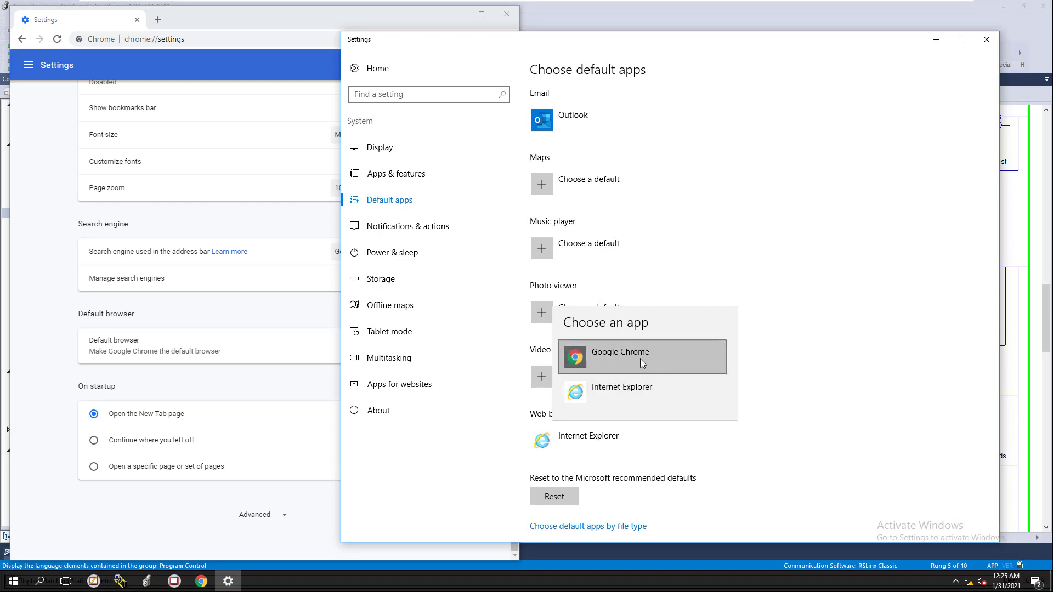
Step: Pick Google Chrome as the Windows default web browser
{"action": "left_click", "coordinate": [620, 357]}
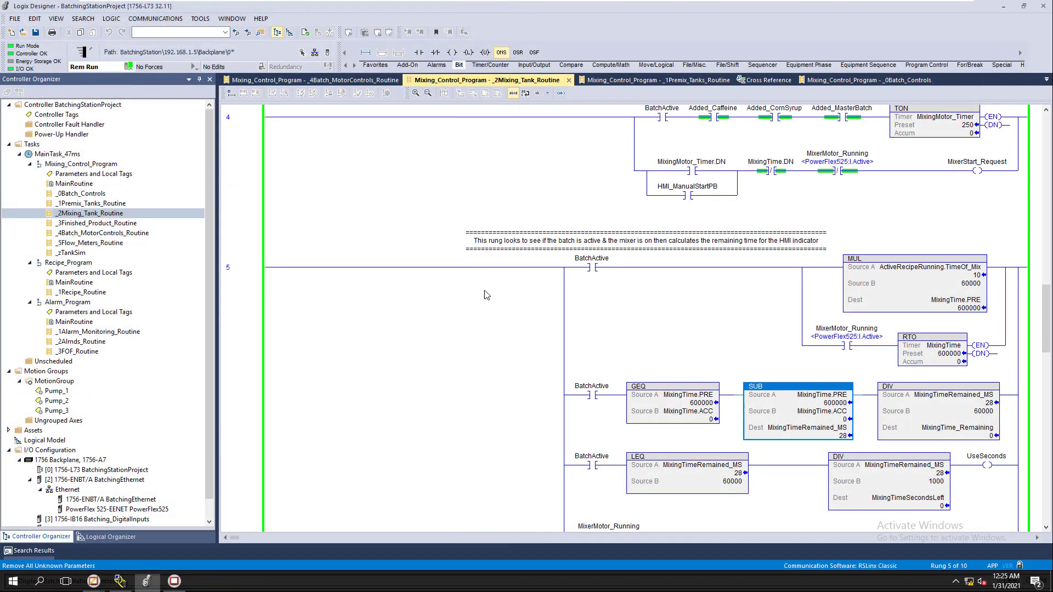
{"action": "right_click", "coordinate": [764, 386]}
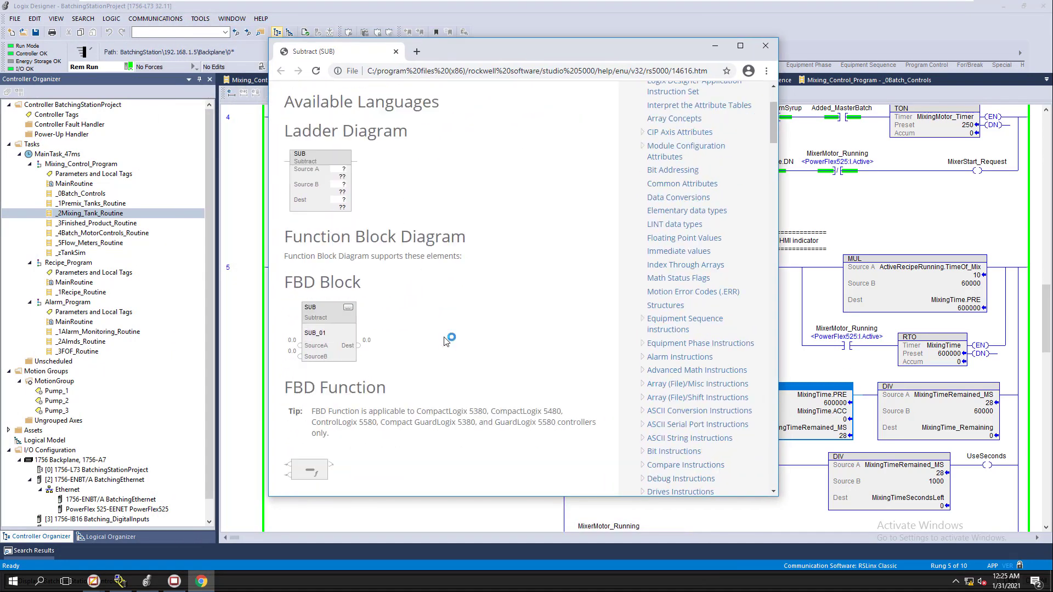
{"action": "scroll", "scroll_direction": "down", "scroll_amount": 3}
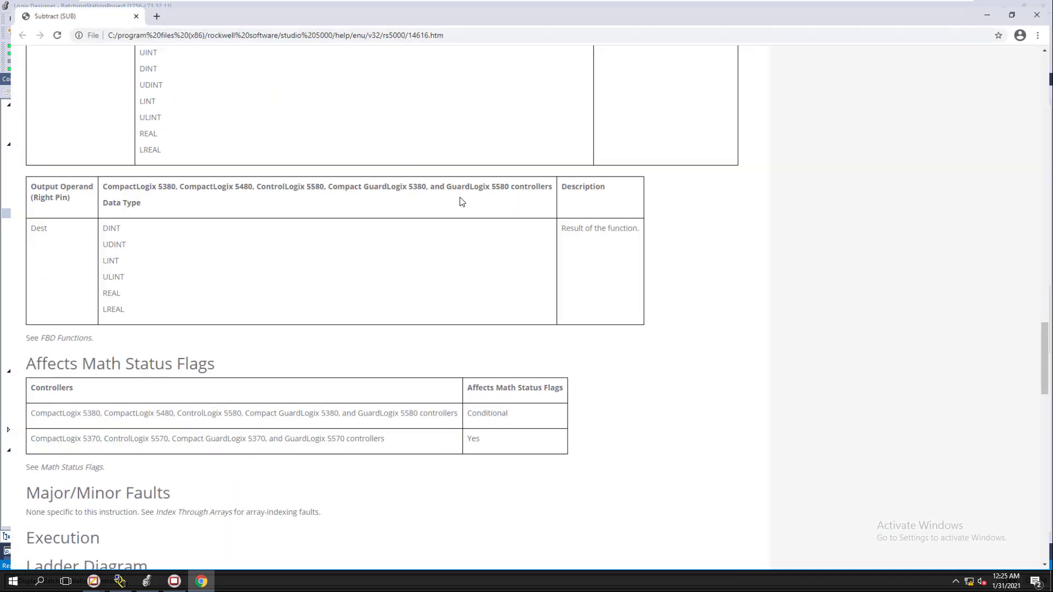
{"action": "scroll", "scroll_direction": "down", "scroll_amount": 3}
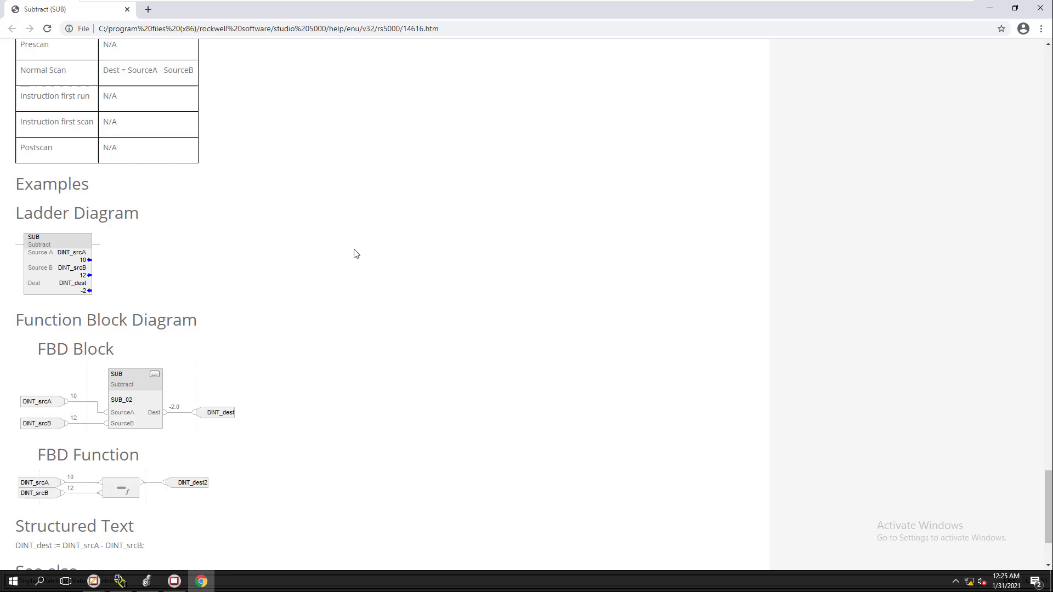
{"action": "scroll", "scroll_direction": "down", "scroll_amount": 3}
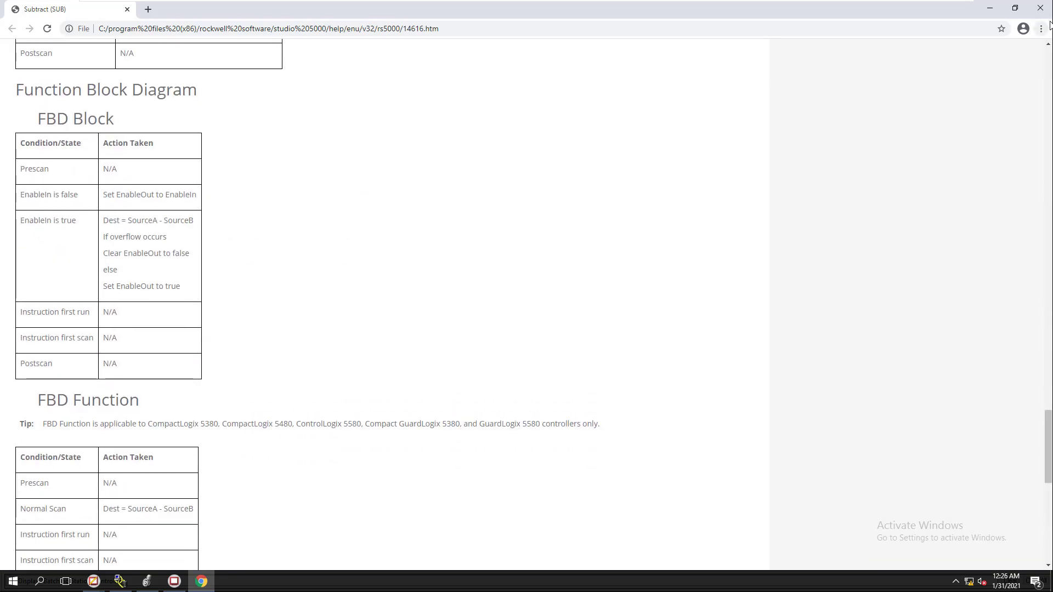
{"action": "left_click", "coordinate": [95, 580]}
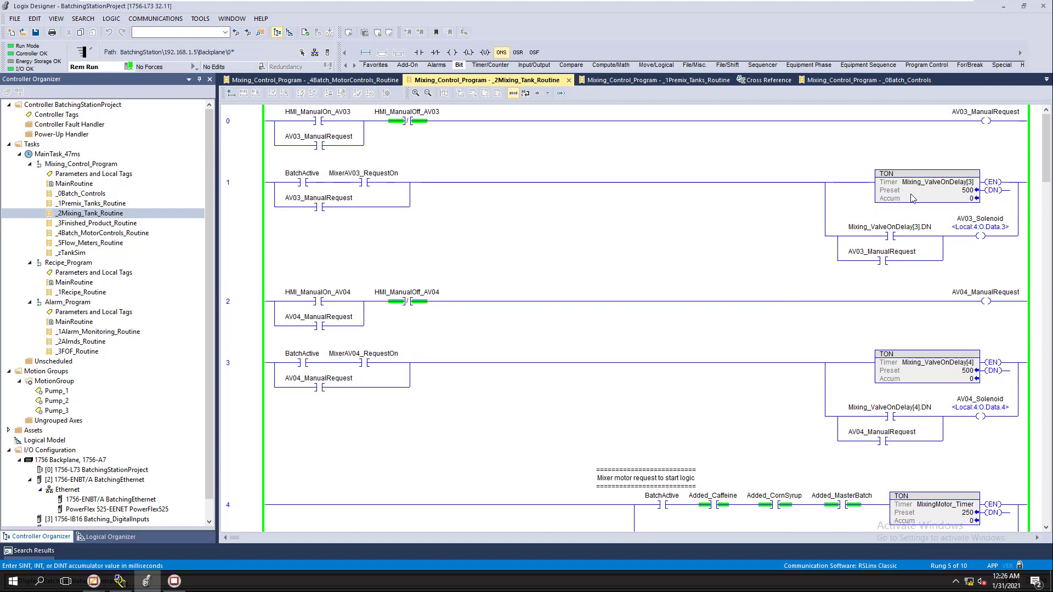
Step: Scroll the ladder, view _5Flow_Meters_Routine, then switch back to _2Mixing_Tank_Routine
{"action": "scroll", "scroll_direction": "down", "scroll_amount": 3}
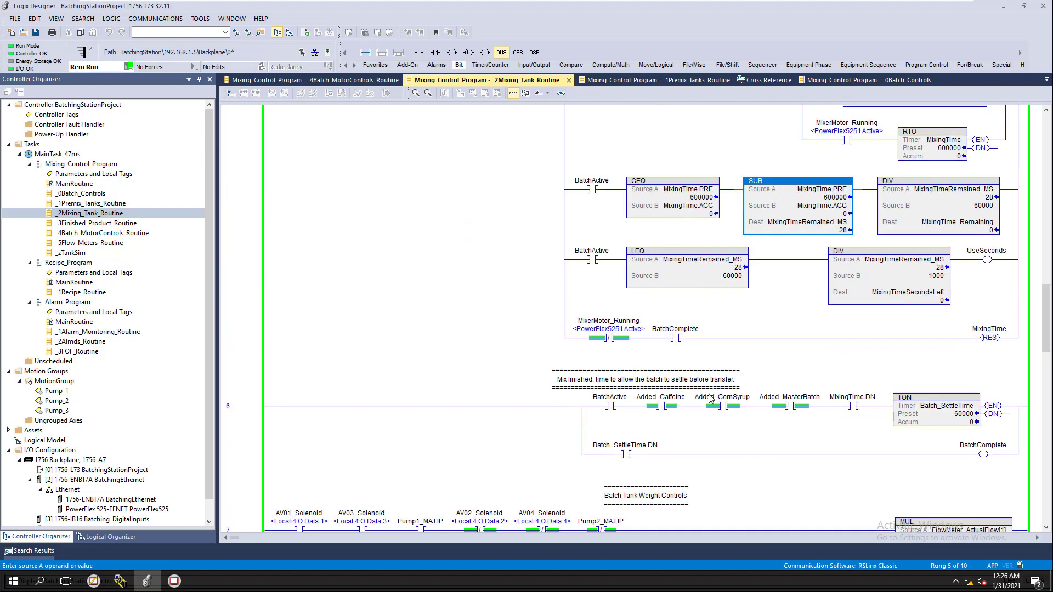
{"action": "scroll", "scroll_direction": "down", "scroll_amount": 3}
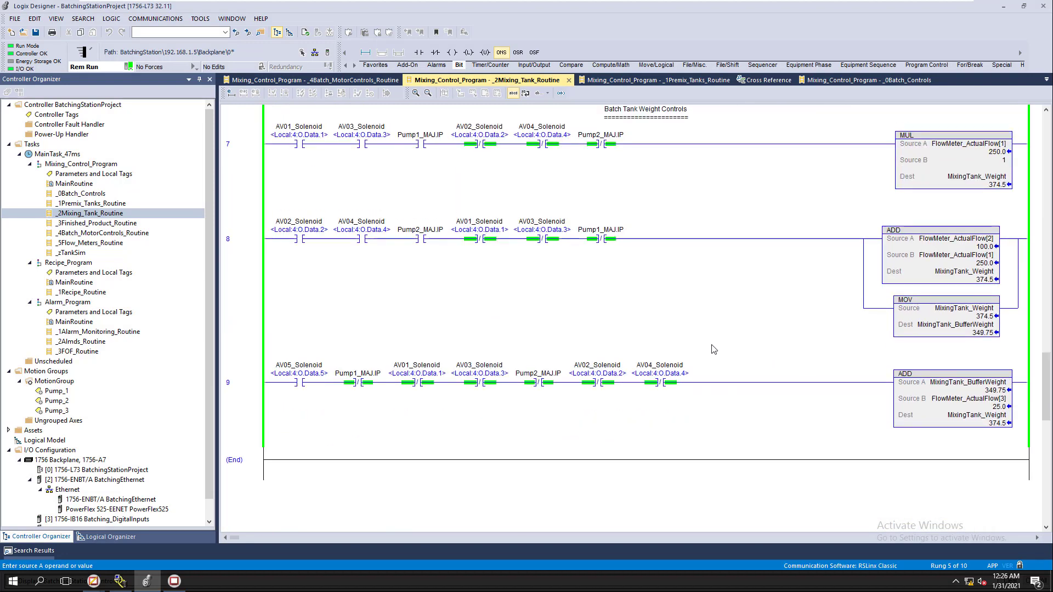
{"action": "left_click", "coordinate": [102, 232]}
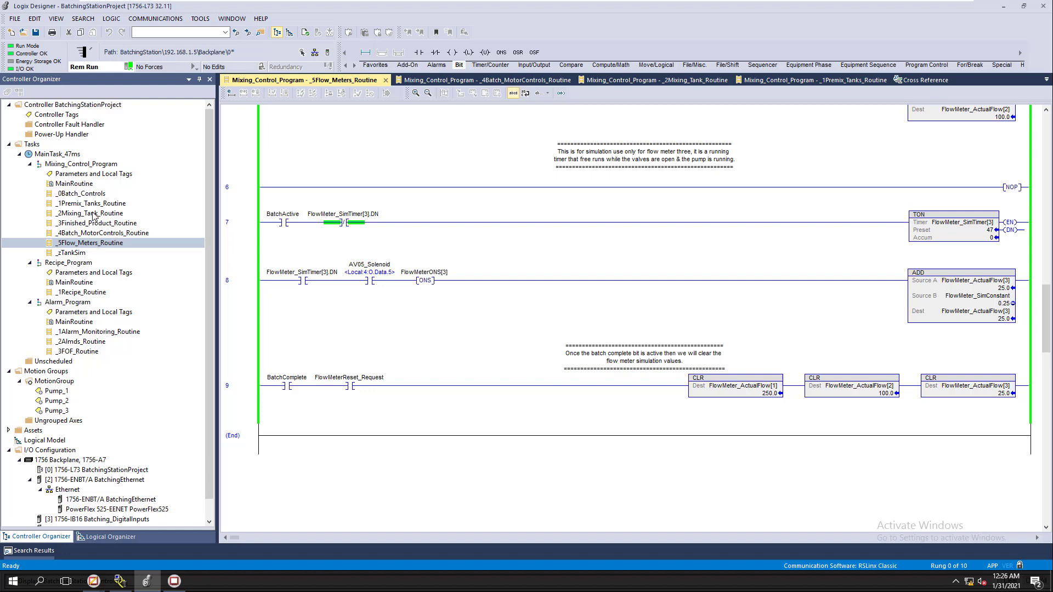
{"action": "left_click", "coordinate": [655, 80]}
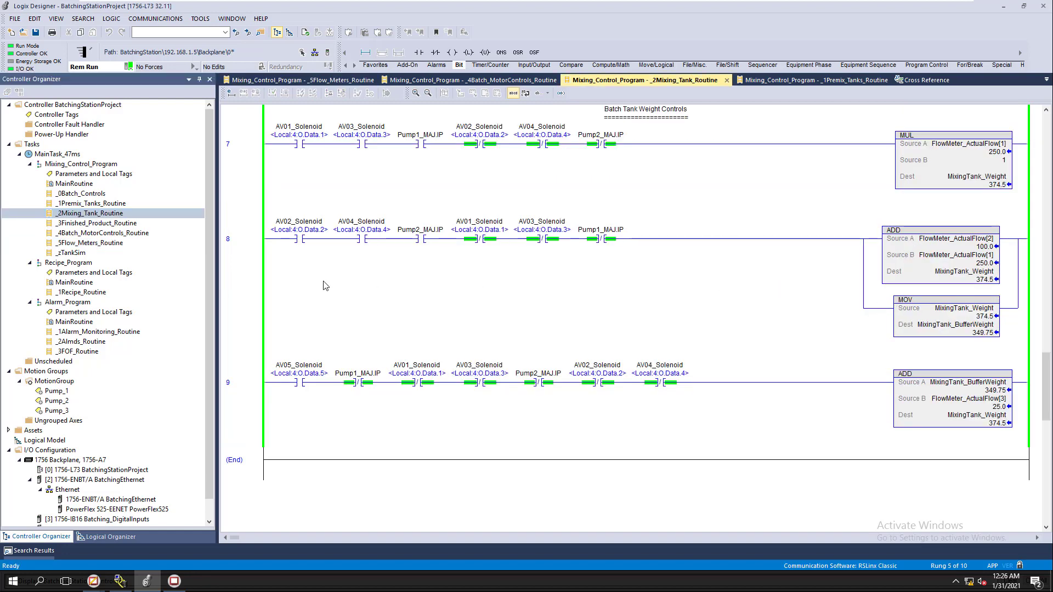
{"action": "left_click", "coordinate": [102, 232]}
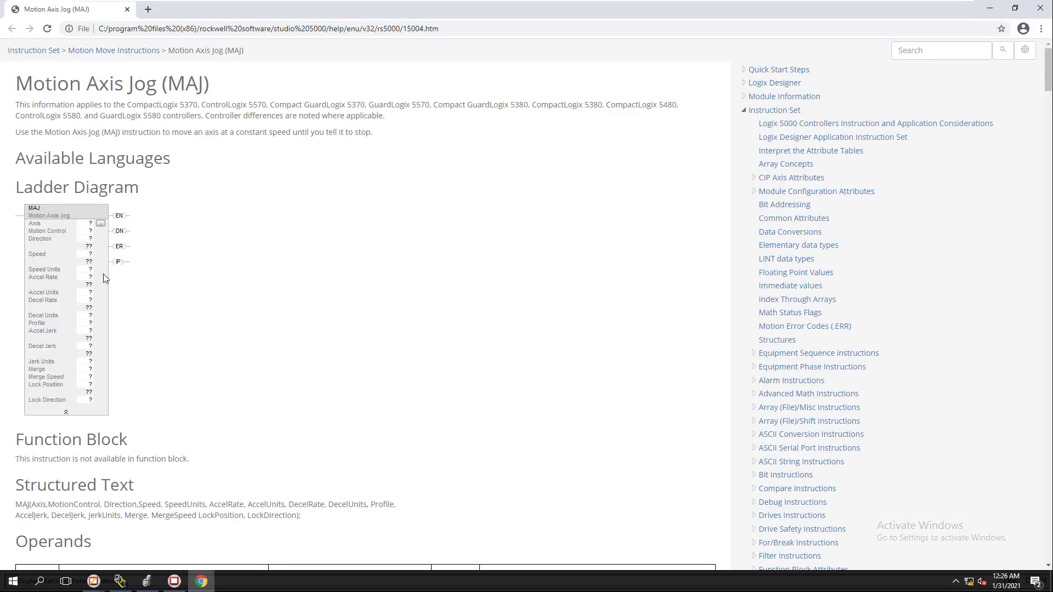
Step: Scroll through the Motion Axis Jog (MAJ) help page in Chrome, then close it
{"action": "scroll", "scroll_direction": "down", "scroll_amount": 3}
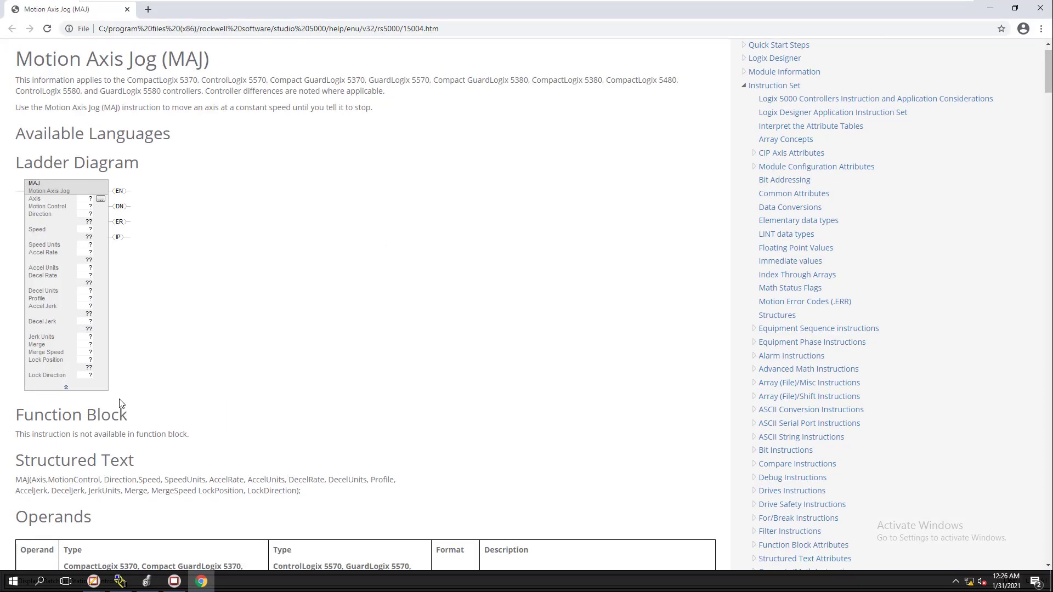
{"action": "scroll", "scroll_direction": "down", "scroll_amount": 3}
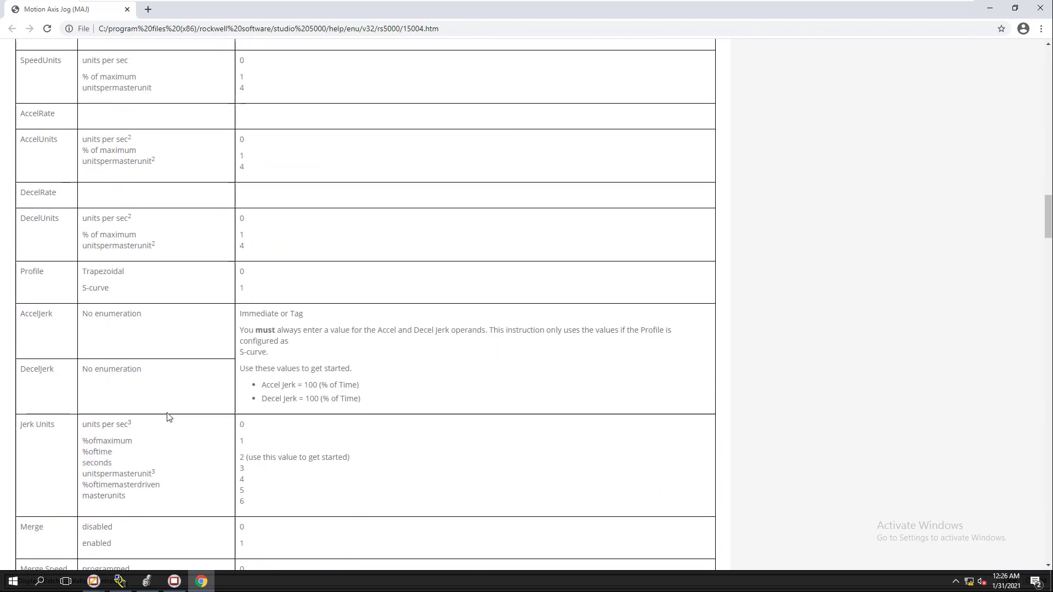
{"action": "scroll", "scroll_direction": "down", "scroll_amount": 3}
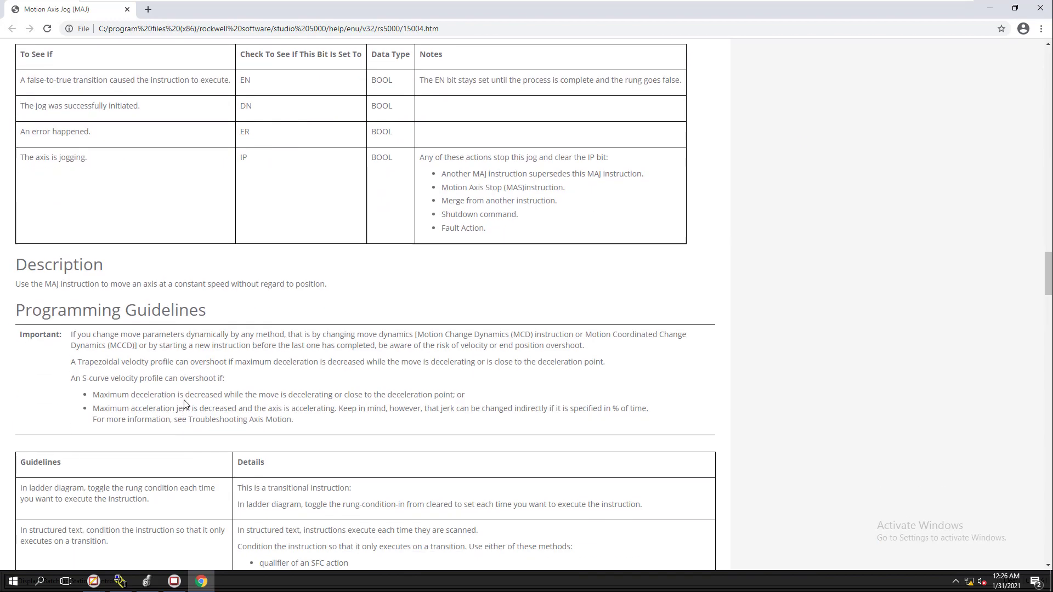
{"action": "scroll", "scroll_direction": "down", "scroll_amount": 3}
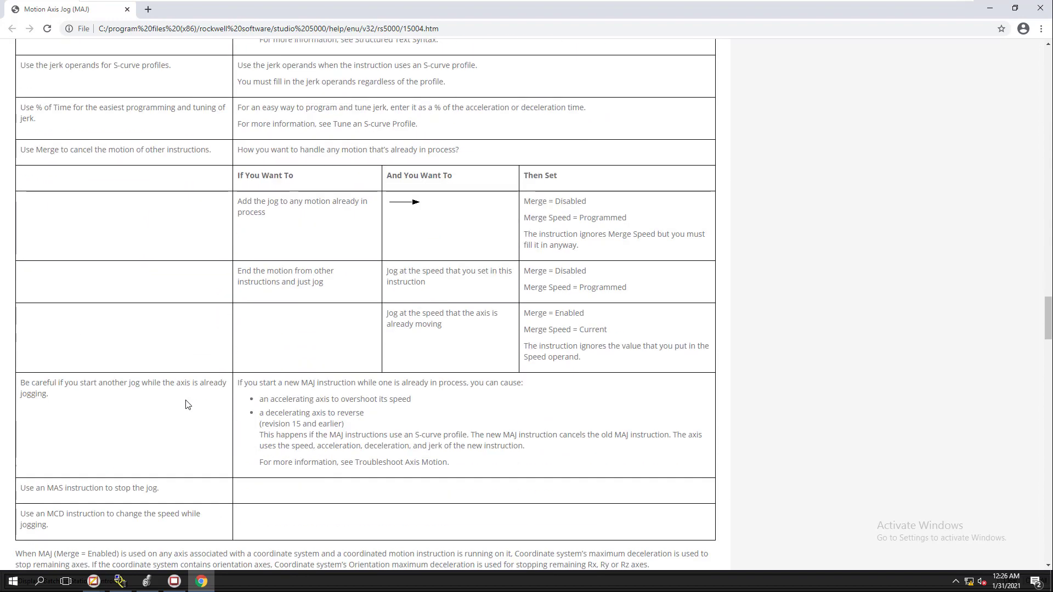
{"action": "scroll", "scroll_direction": "down", "scroll_amount": 3}
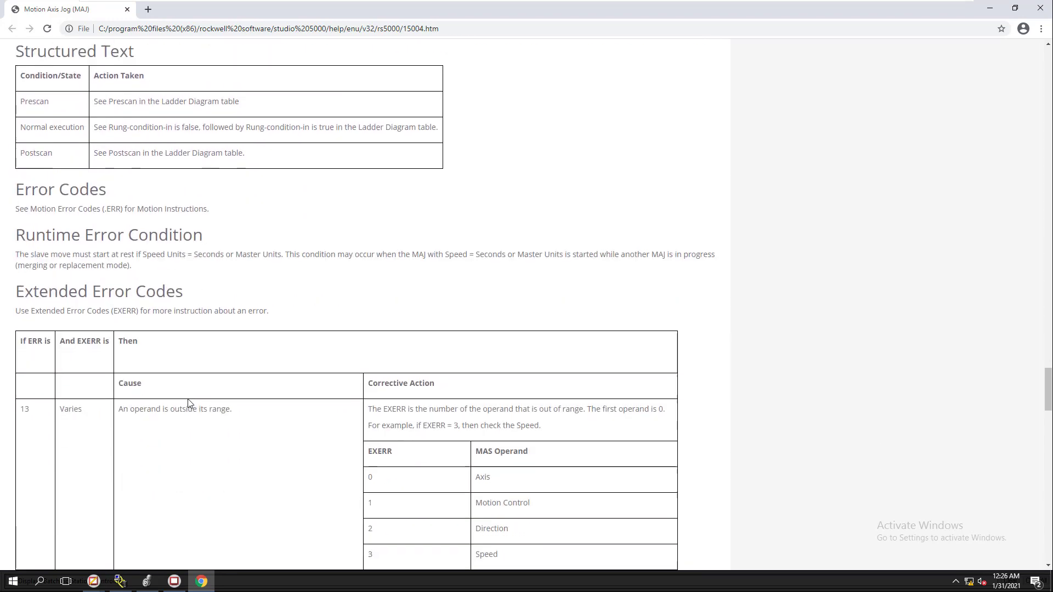
{"action": "scroll", "scroll_direction": "down", "scroll_amount": 3}
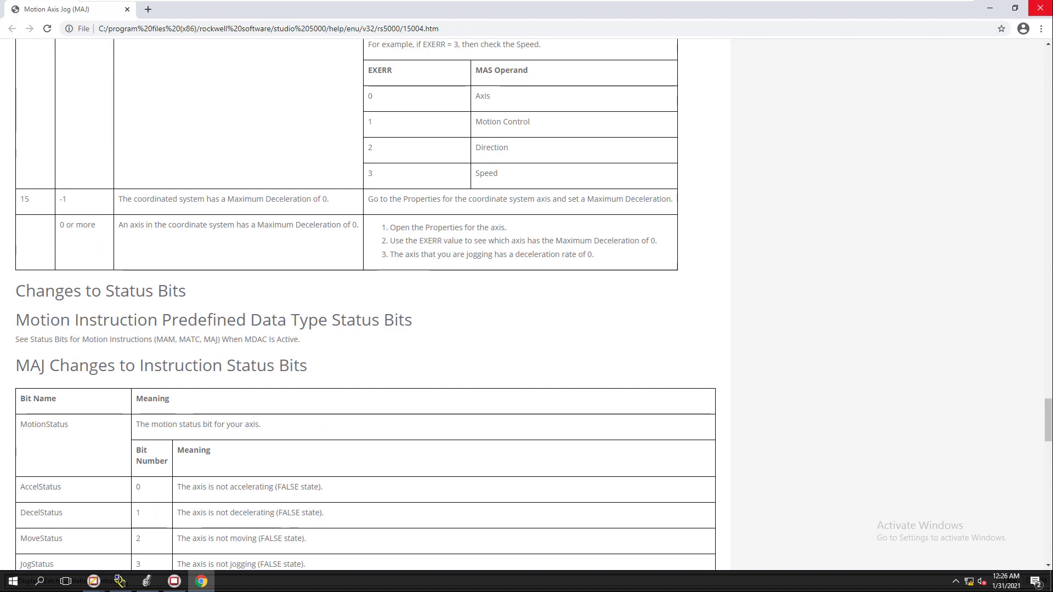
{"action": "left_click", "coordinate": [118, 579]}
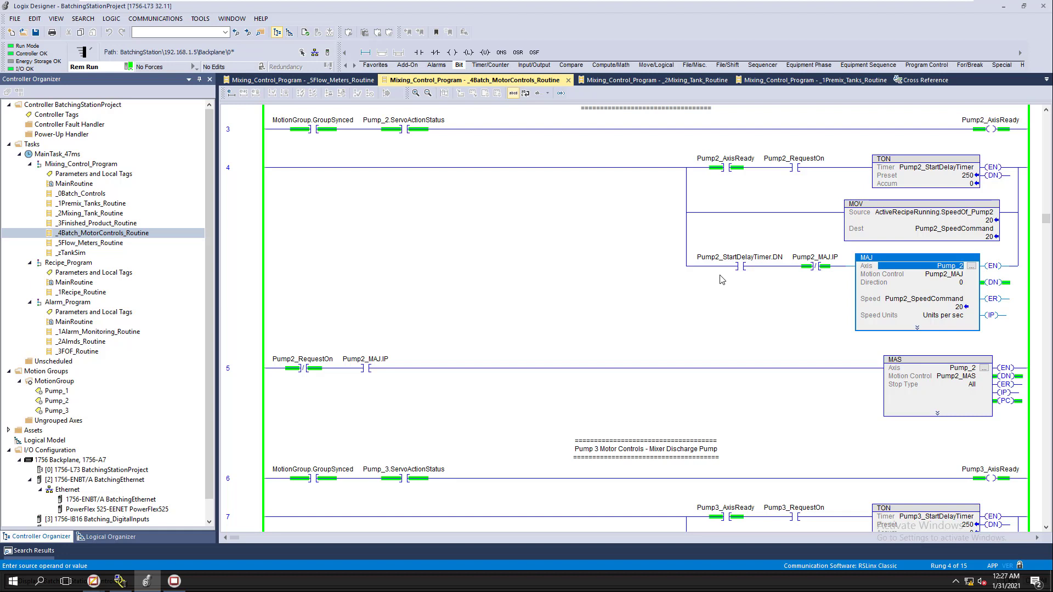
{"action": "mouse_move", "coordinate": [694, 291]}
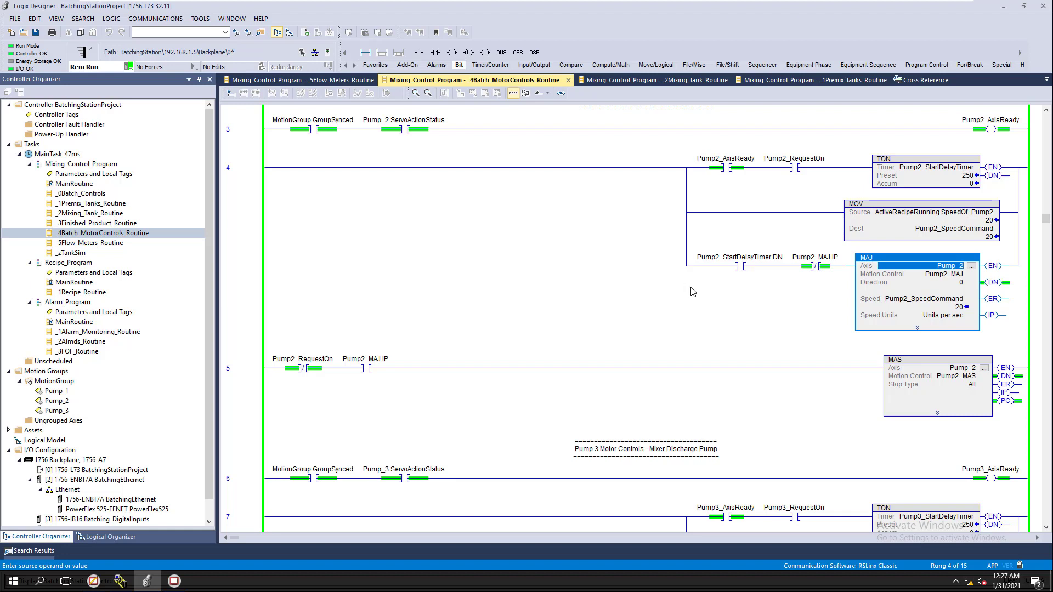